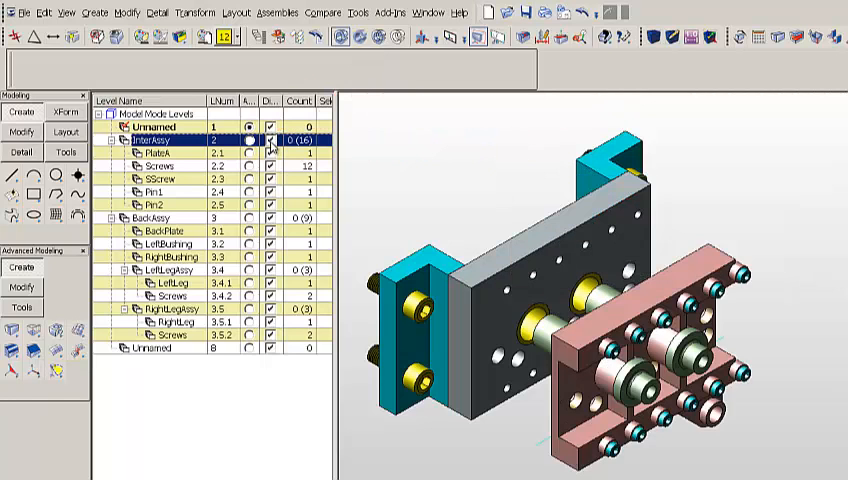
Step: Toggle display of the InterAssy sub-assembly and hide its Pin1 sublevel
left_click(267, 156)
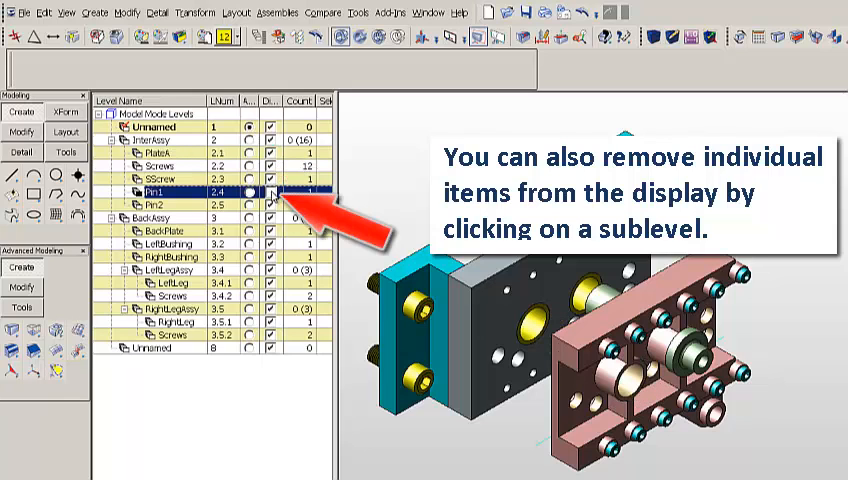
left_click(276, 188)
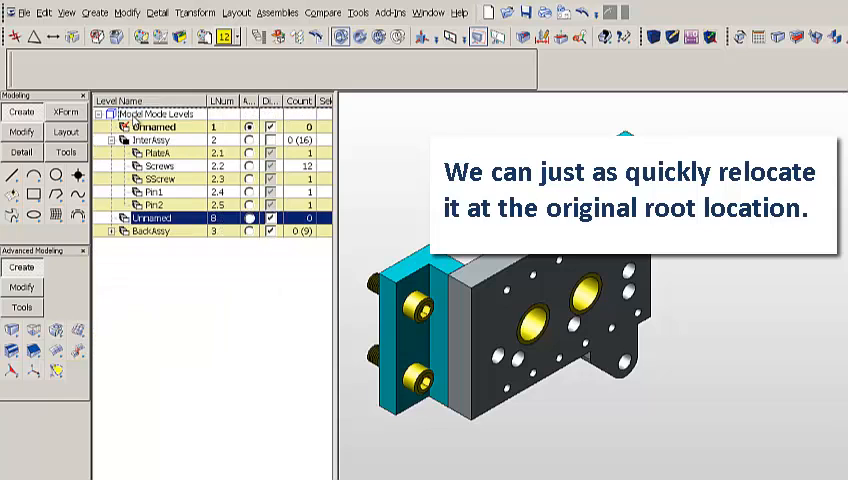
Step: Move Unnamed level 8 back to the bottom of the Model Mode Levels root
left_click(111, 231)
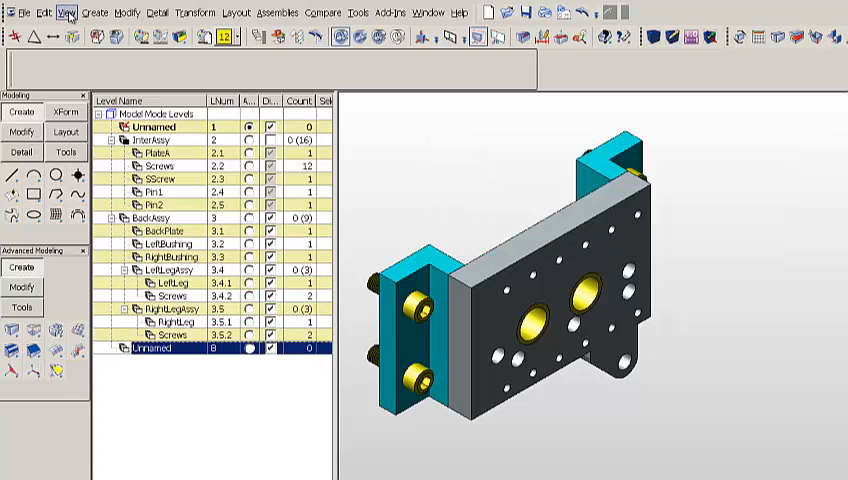
Step: Insert 10 new levels after level 2 via View > Level > Insert levels
left_click(66, 12)
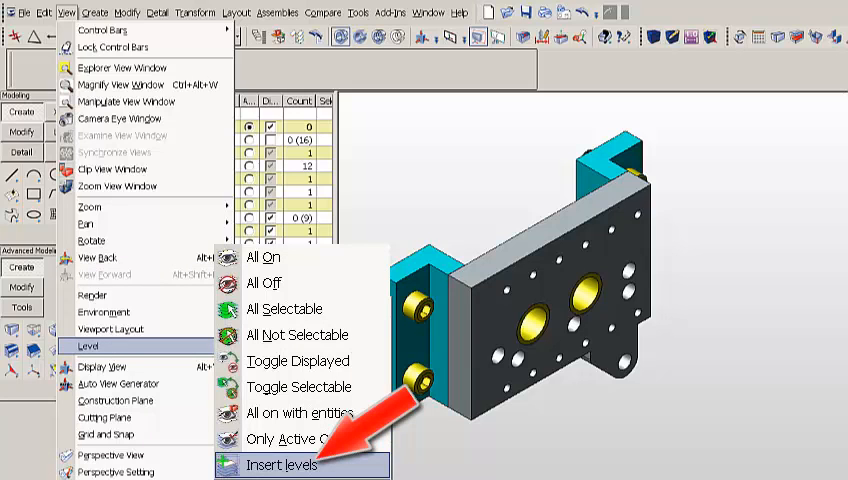
left_click(286, 464)
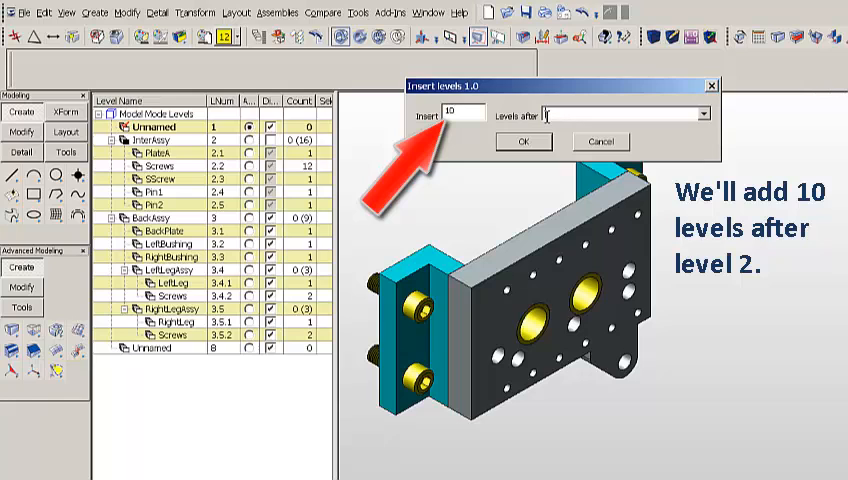
type("2")
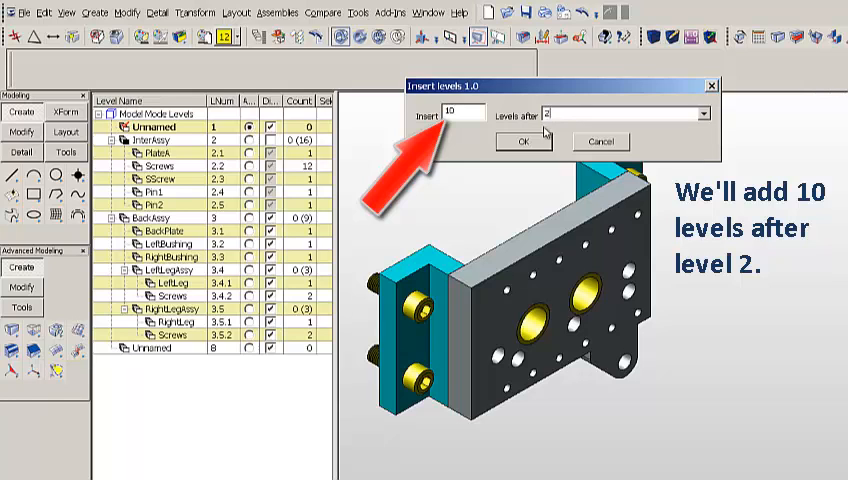
left_click(523, 140)
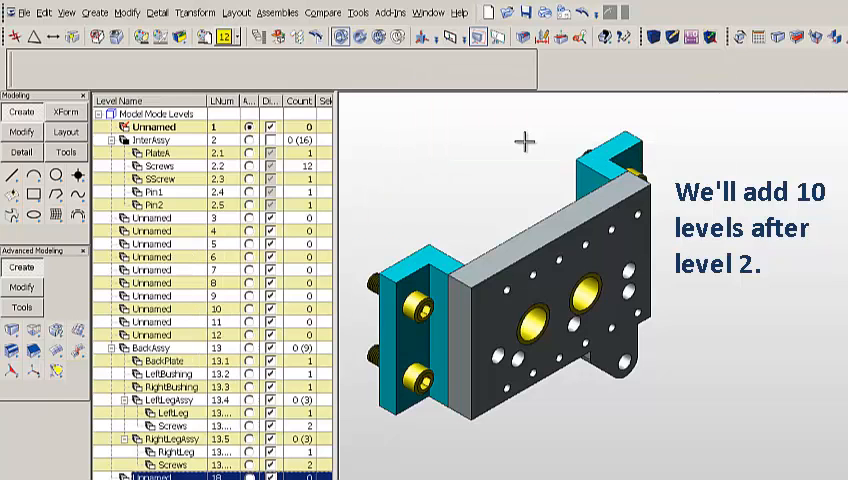